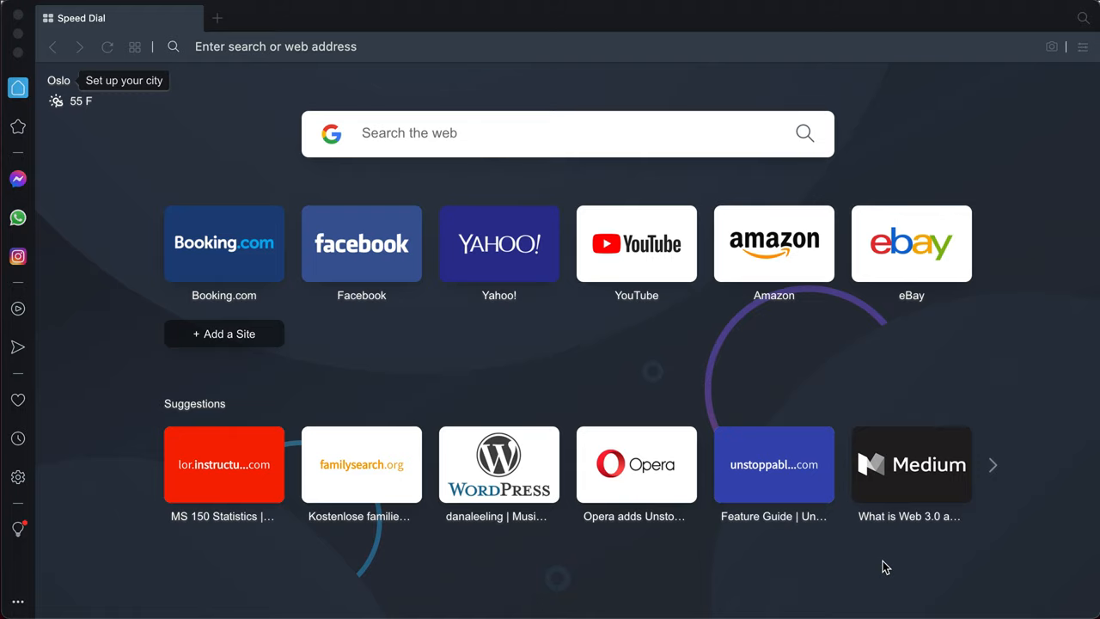
{"action": "mouse_move", "coordinate": [802, 126]}
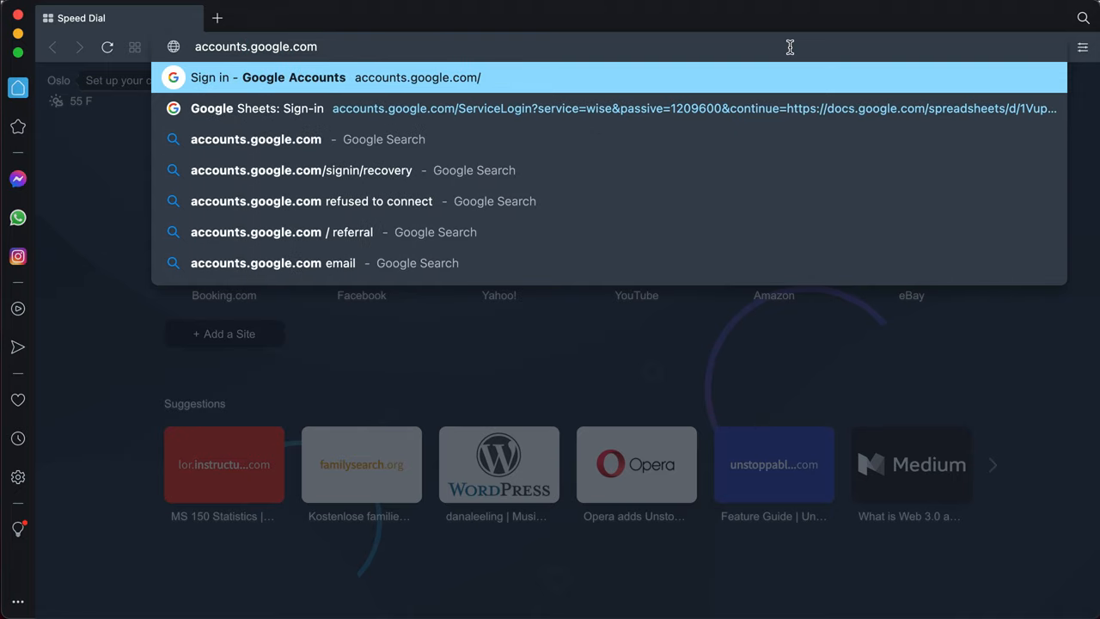
{"action": "left_click", "coordinate": [602, 109]}
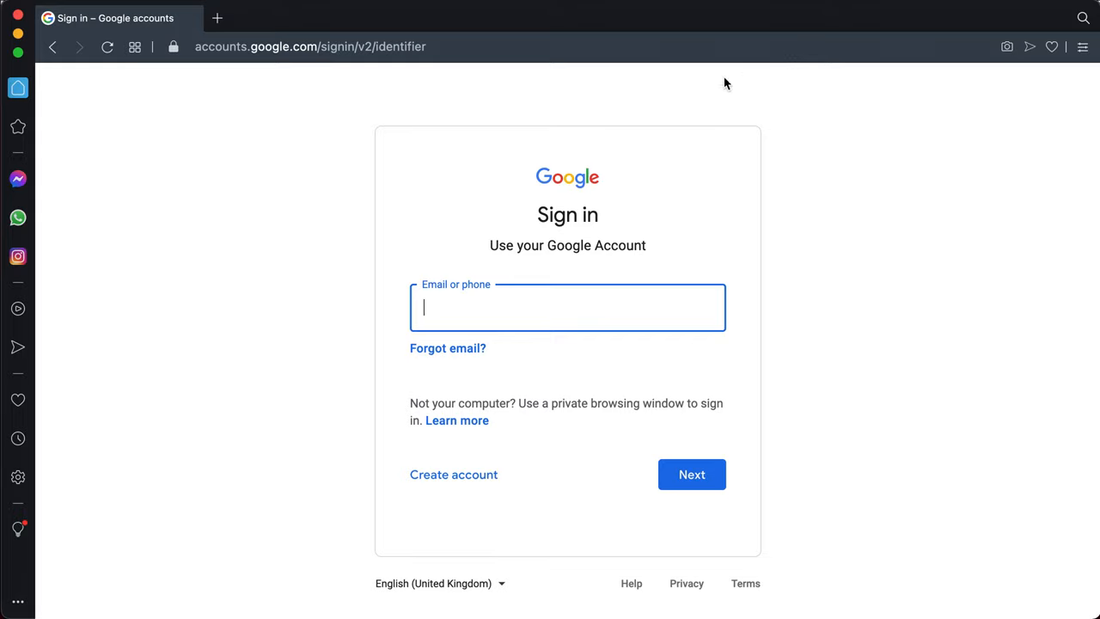
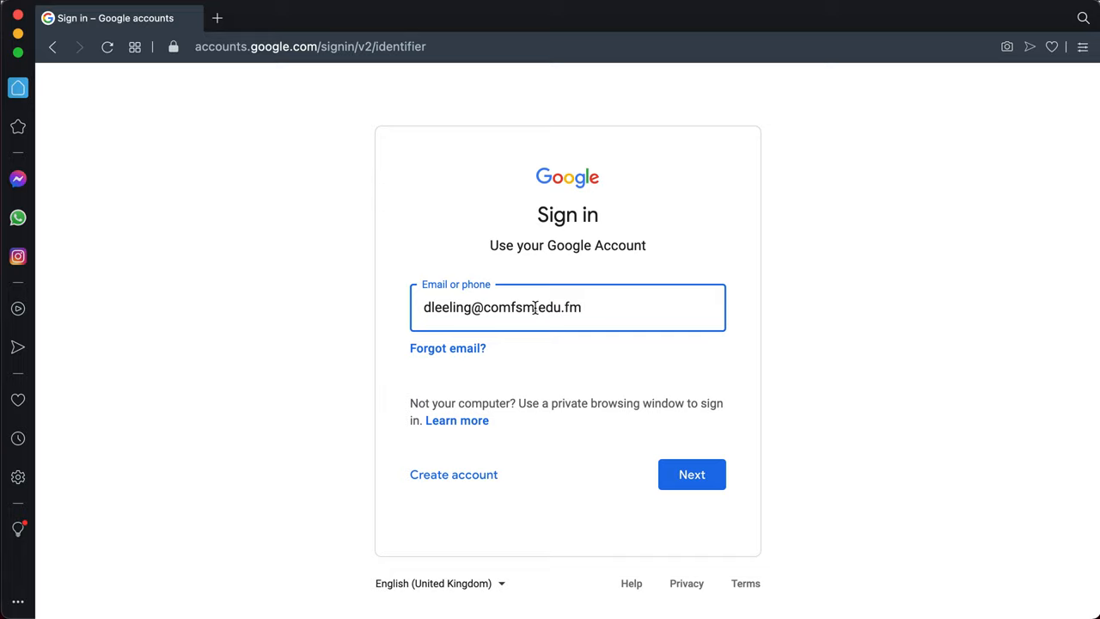
{"action": "double_click", "coordinate": [550, 307]}
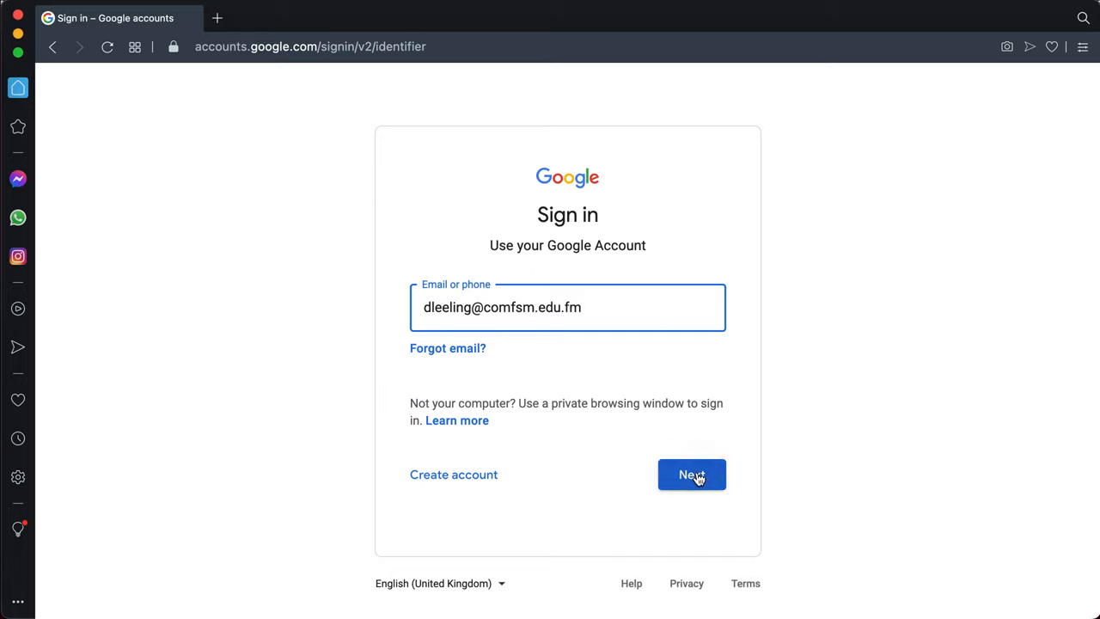
{"action": "left_click", "coordinate": [692, 475]}
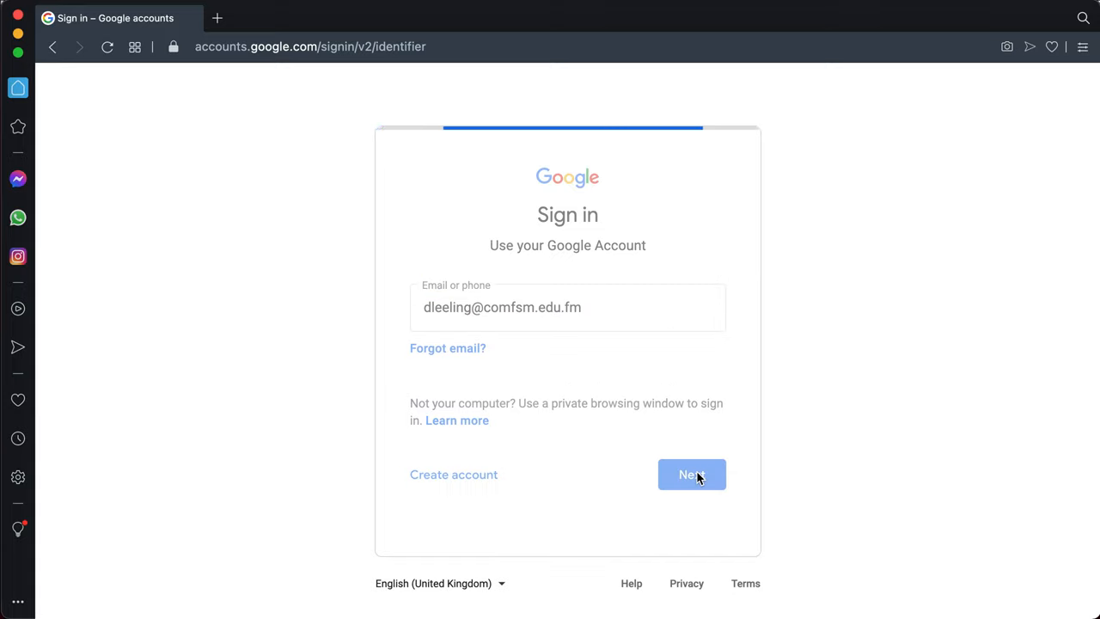
{"action": "left_click", "coordinate": [692, 474]}
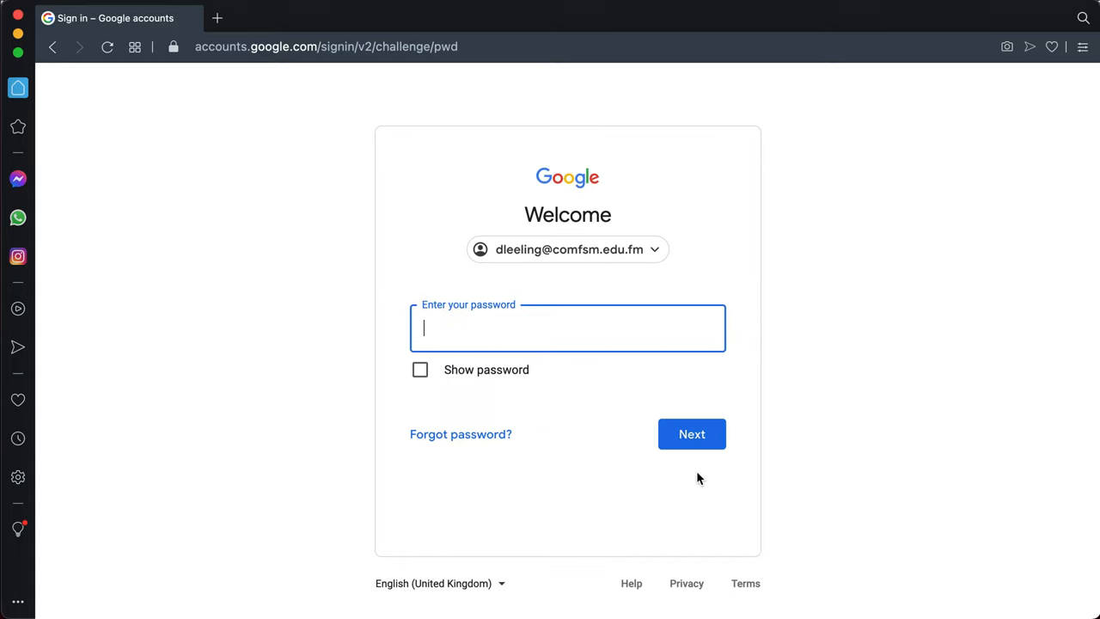
- Submit the account password to reach the Google Account home page
{"action": "left_click", "coordinate": [692, 434]}
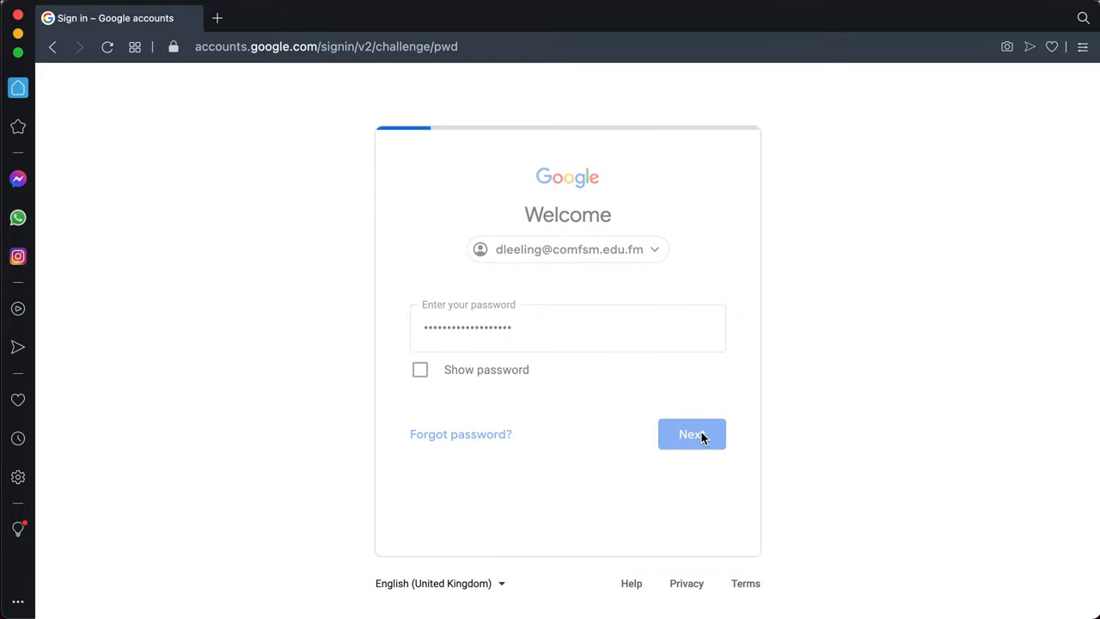
{"action": "left_click", "coordinate": [692, 434]}
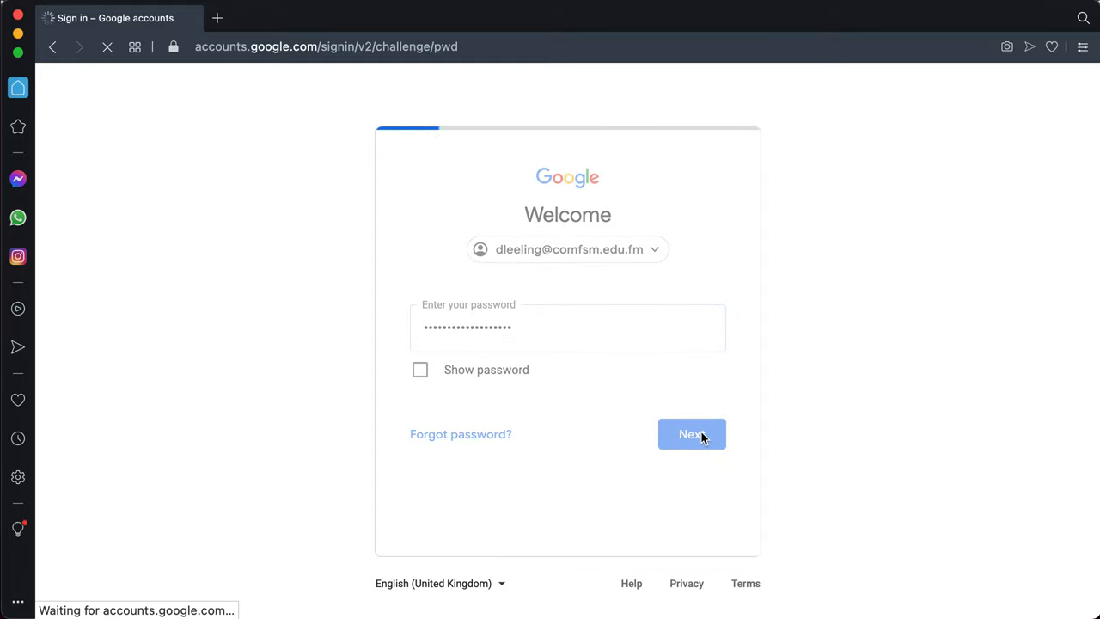
{"action": "left_click", "coordinate": [692, 434]}
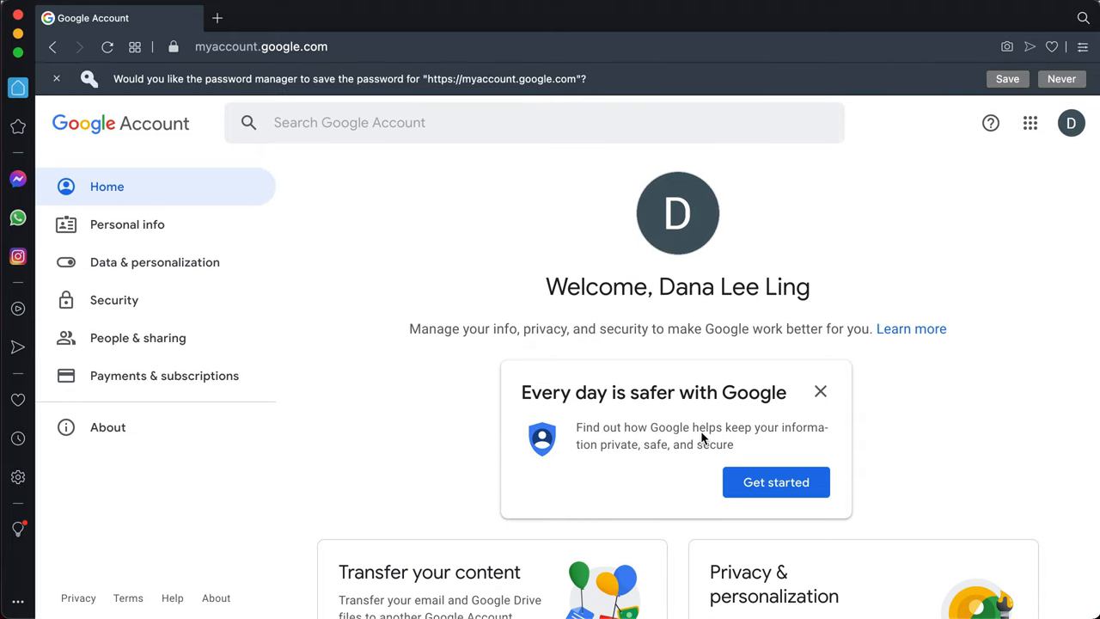
- Open the profile avatar menu to verify the managed college account
{"action": "left_click", "coordinate": [1072, 123]}
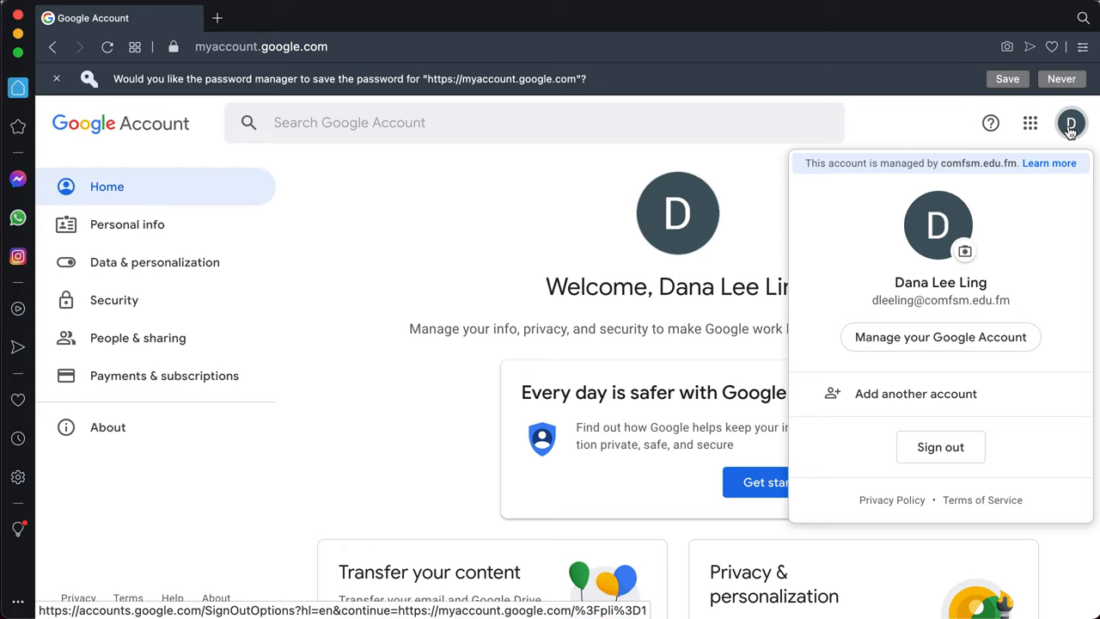
{"action": "mouse_move", "coordinate": [985, 300]}
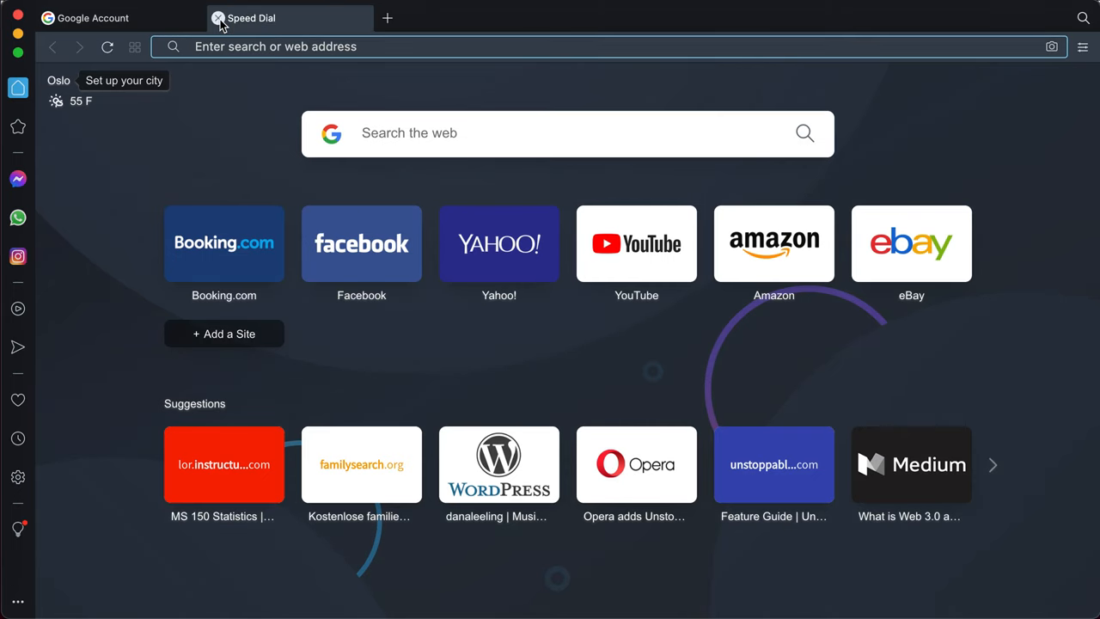
- Enter comfsm.instructure.com in a new tab's address bar for the Canvas Dashboard
{"action": "type", "text": "comfsm.instructure.com"}
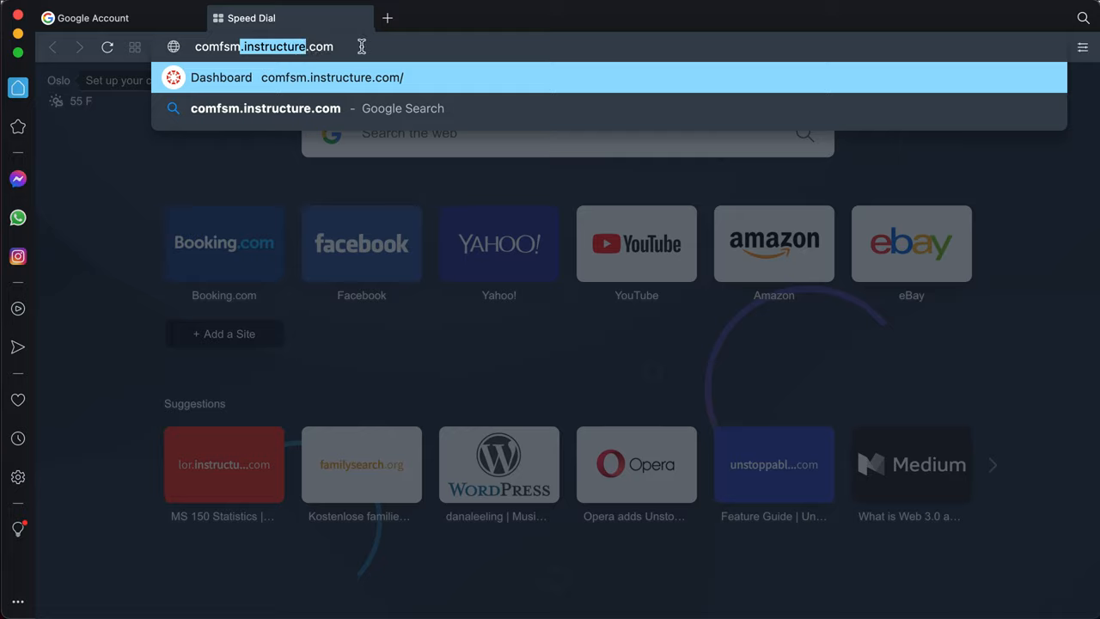
{"action": "mouse_move", "coordinate": [404, 77]}
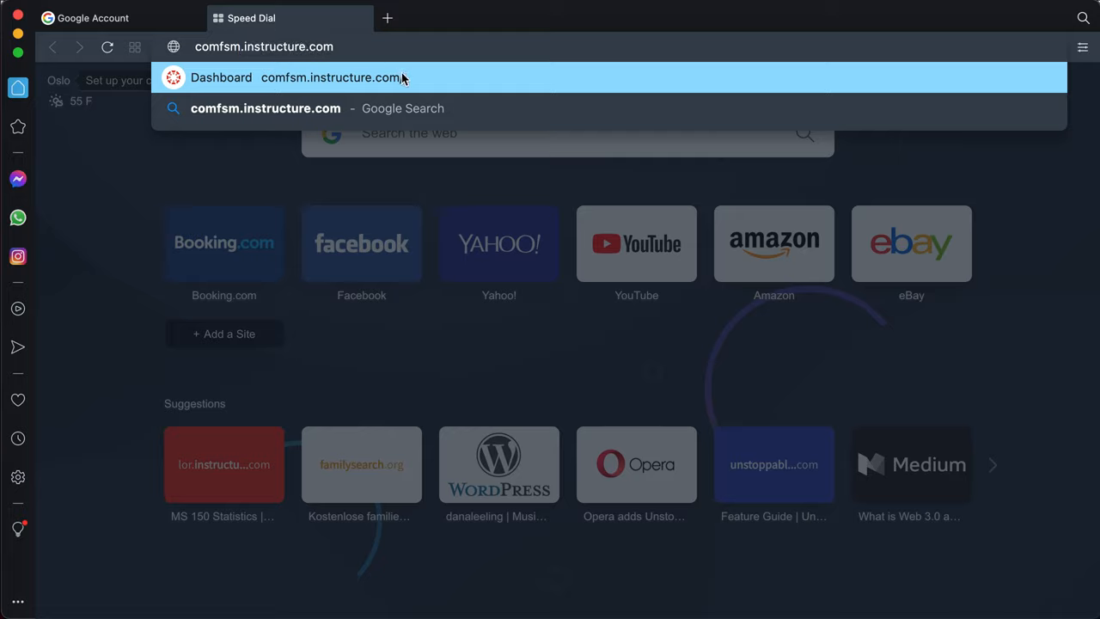
{"action": "mouse_move", "coordinate": [312, 107]}
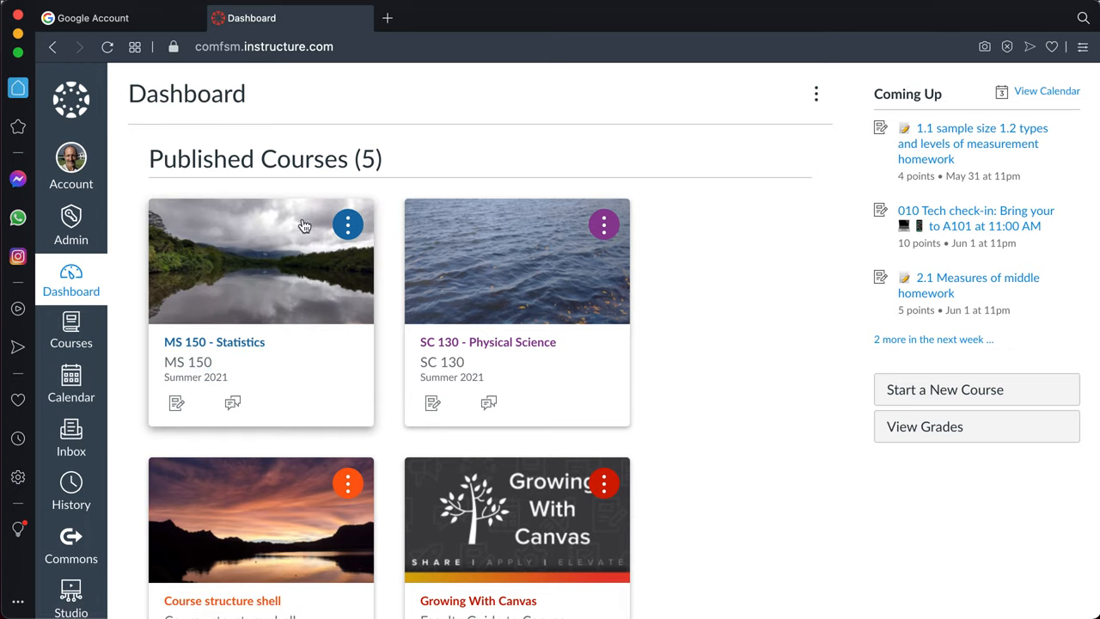
- Open another new browser tab while the Canvas Dashboard stays open
{"action": "left_click", "coordinate": [93, 17]}
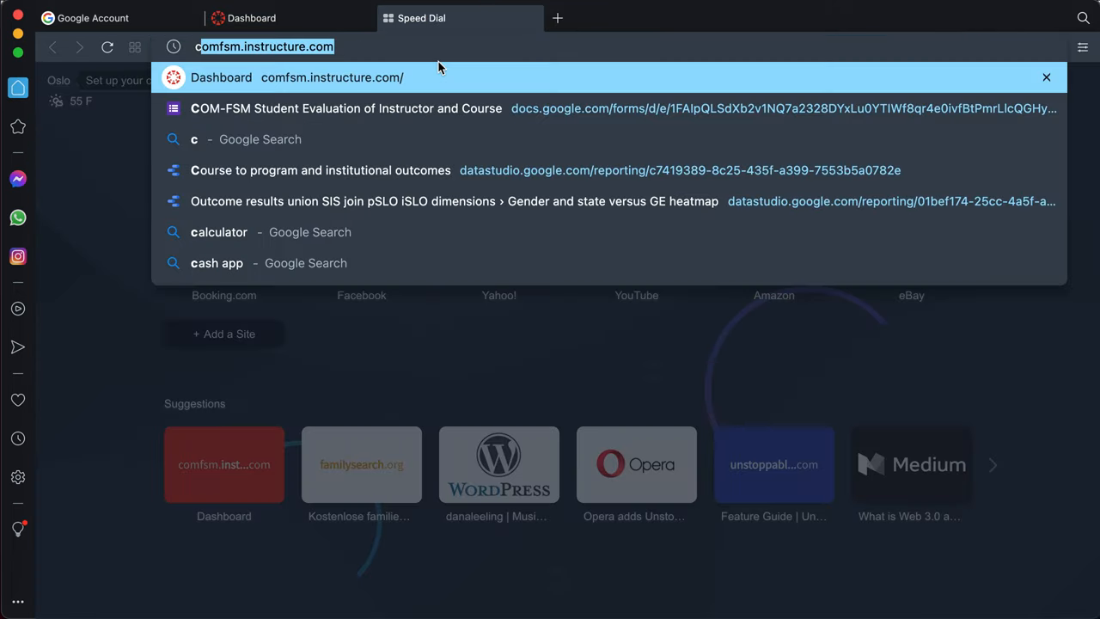
- Go to comfsm.fm and follow its CANVAS link to the Dashboard
{"action": "type", "text": "comfsm.fm"}
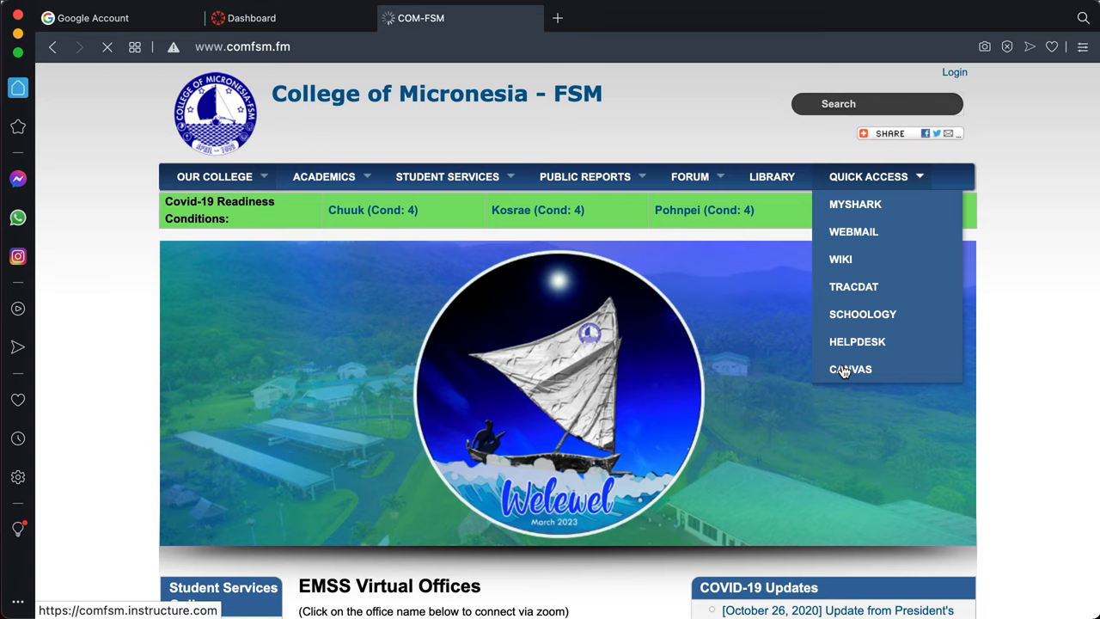
{"action": "left_click", "coordinate": [850, 369]}
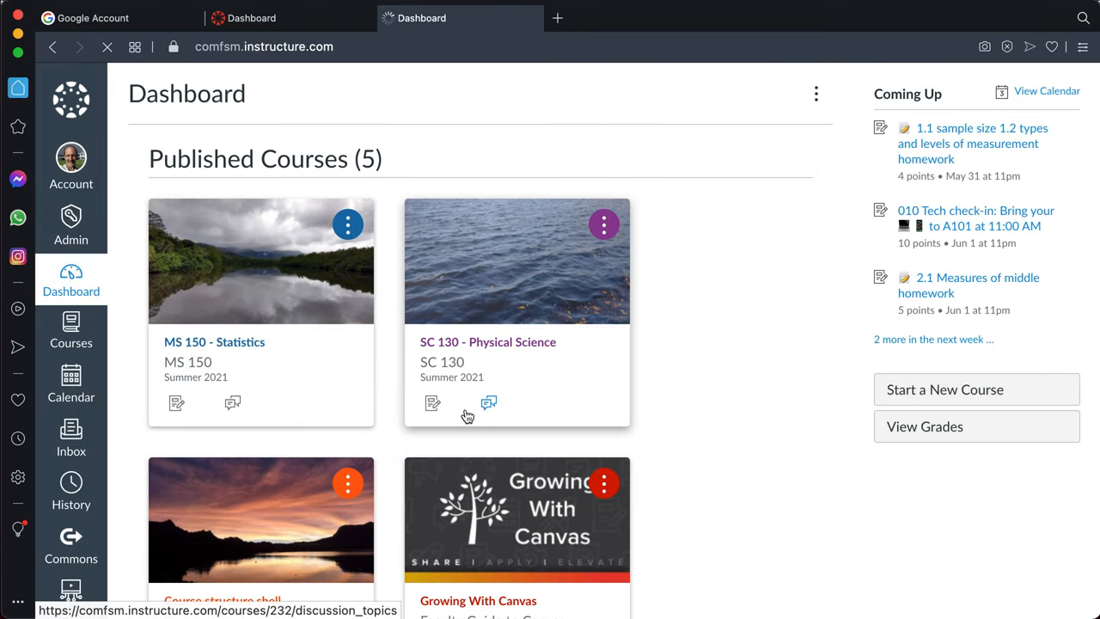
{"action": "scroll", "scroll_direction": "down", "scroll_amount": 3}
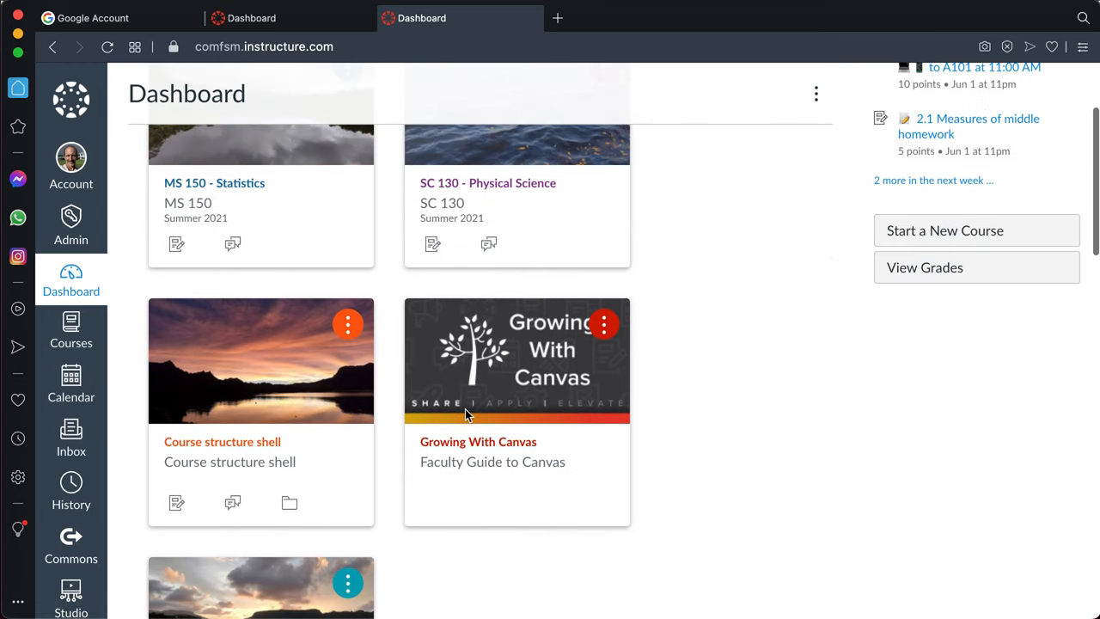
{"action": "scroll", "scroll_direction": "up", "scroll_amount": 3}
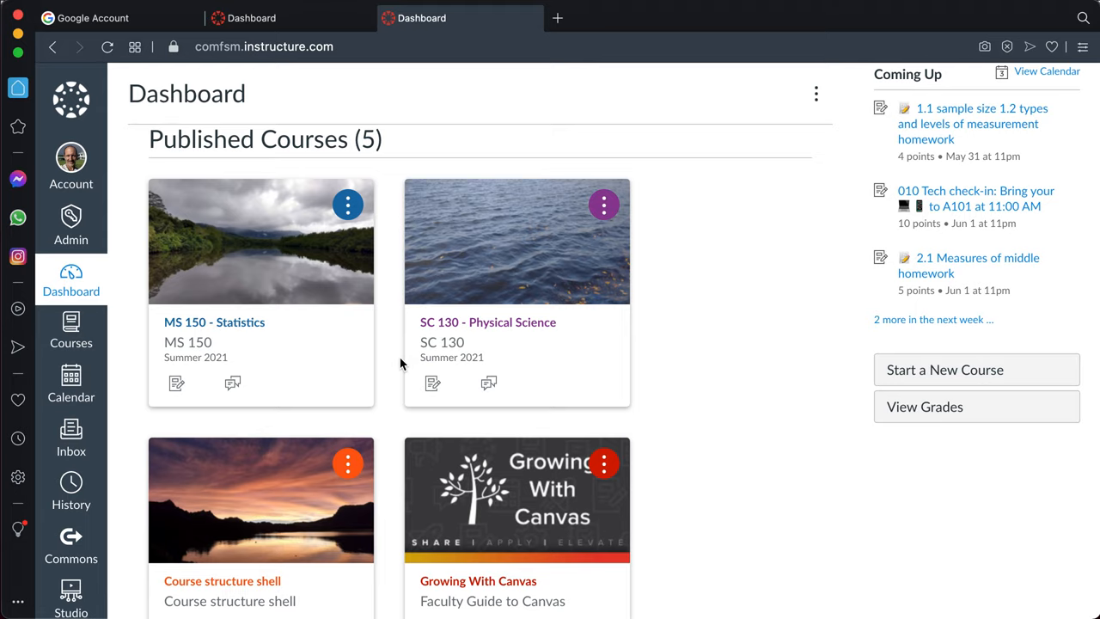
{"action": "scroll", "scroll_direction": "up", "scroll_amount": 3}
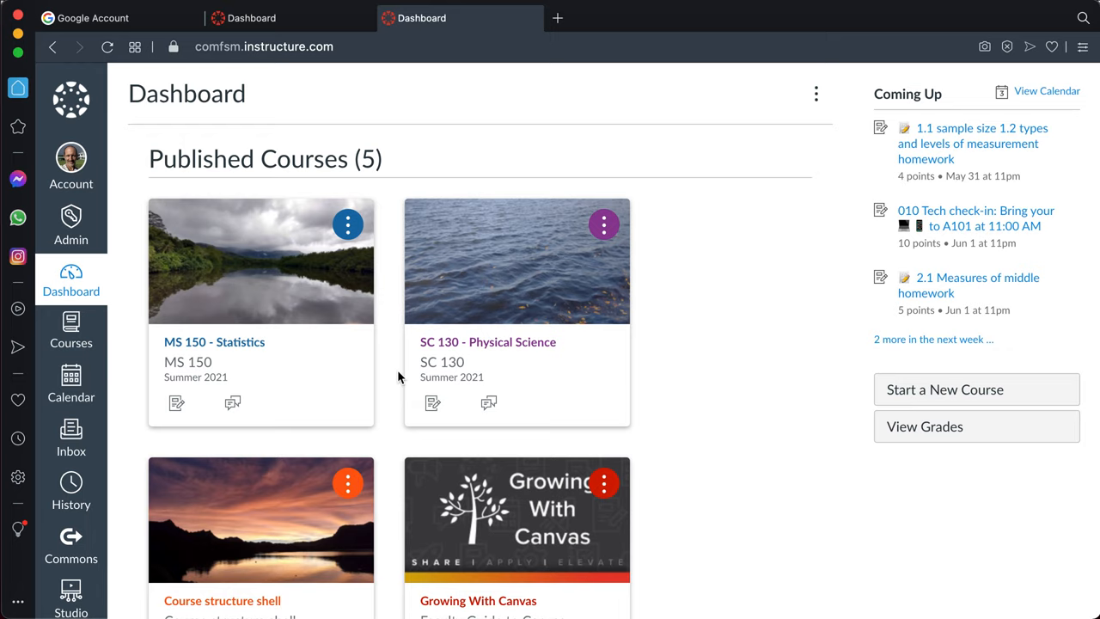
{"action": "mouse_move", "coordinate": [634, 79]}
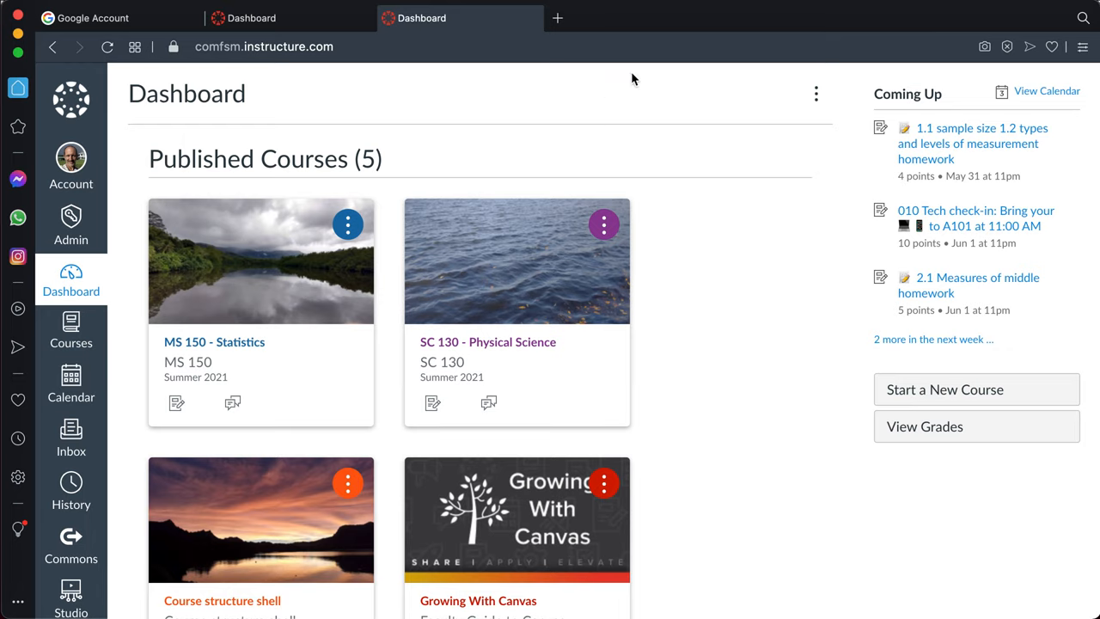